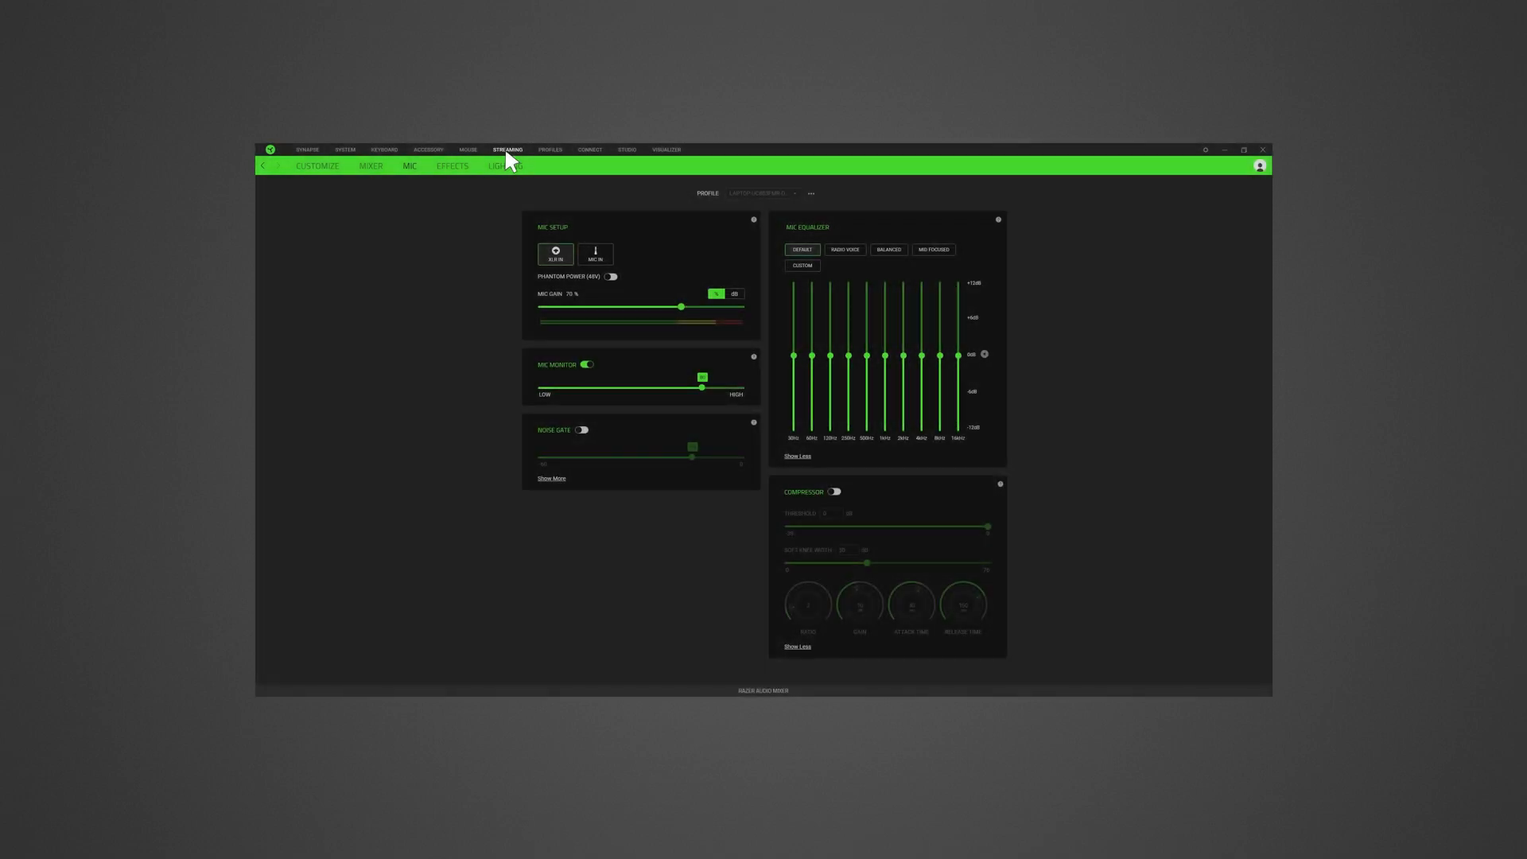
pyautogui.moveTo(412, 175)
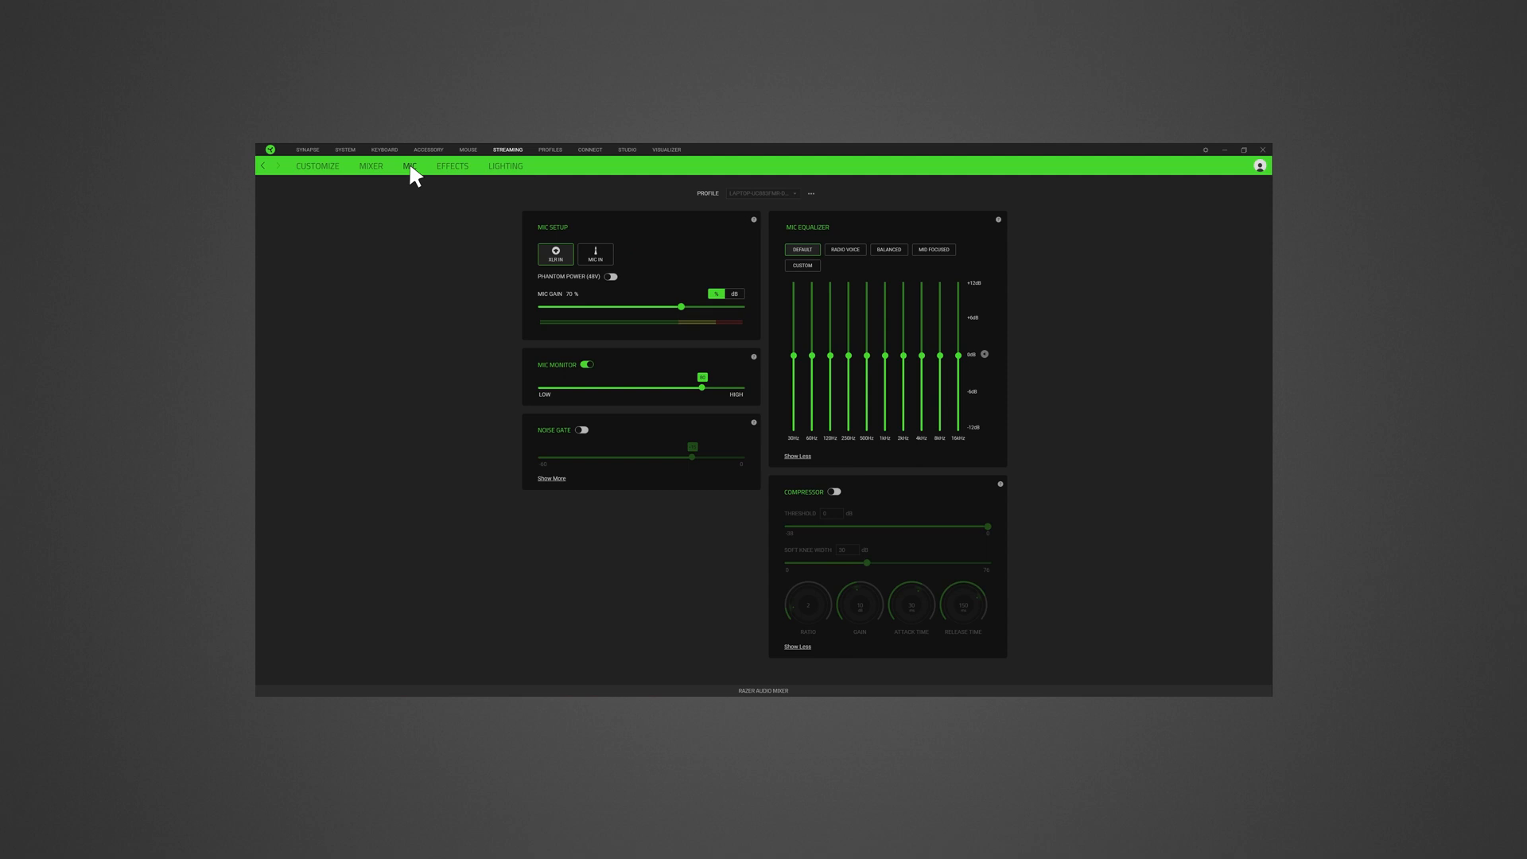
pyautogui.moveTo(573, 255)
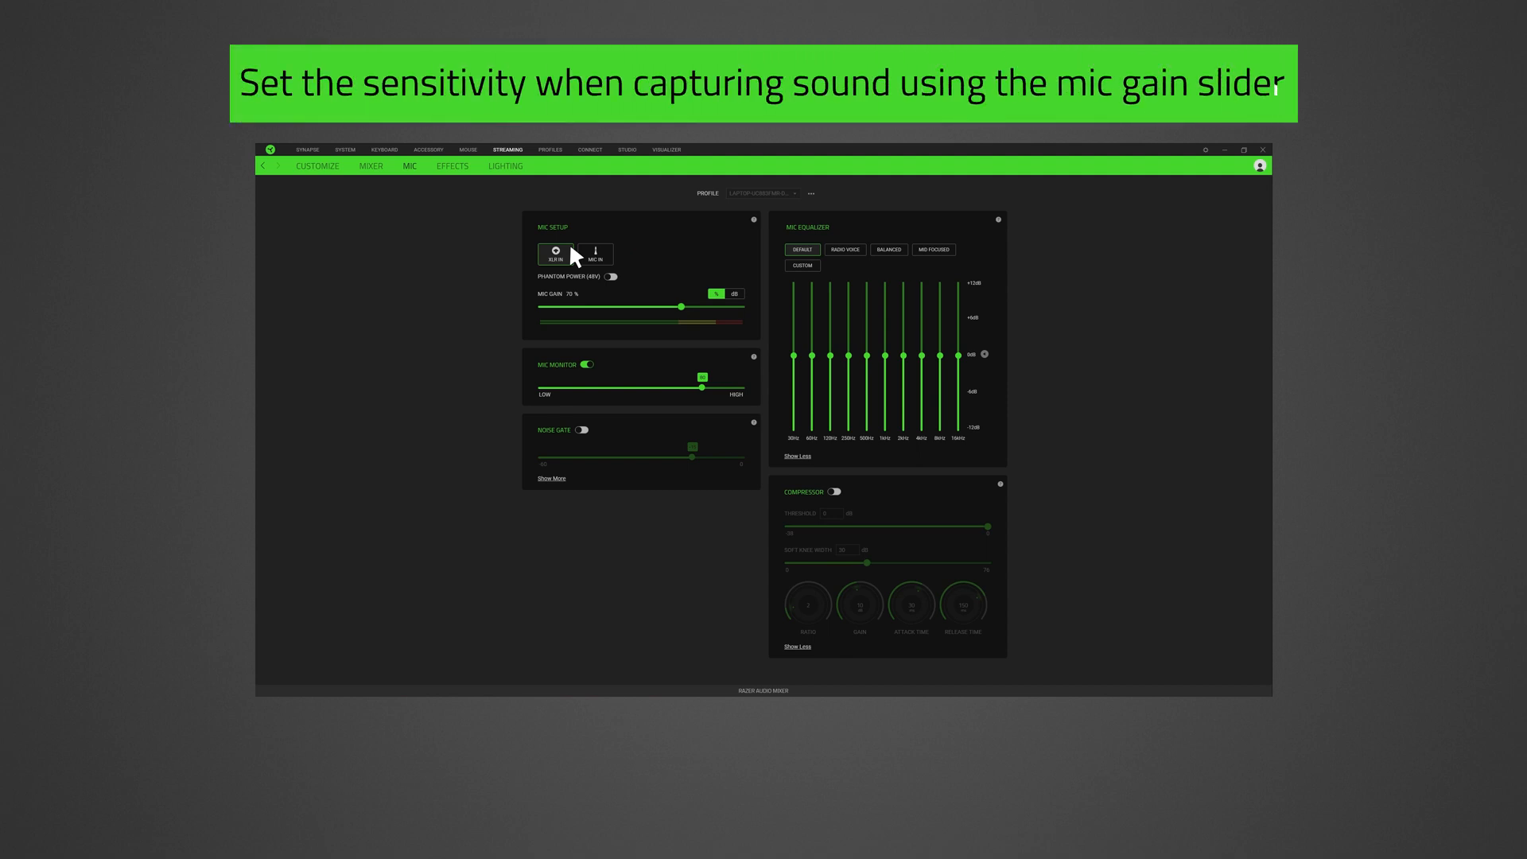
pyautogui.moveTo(684, 315)
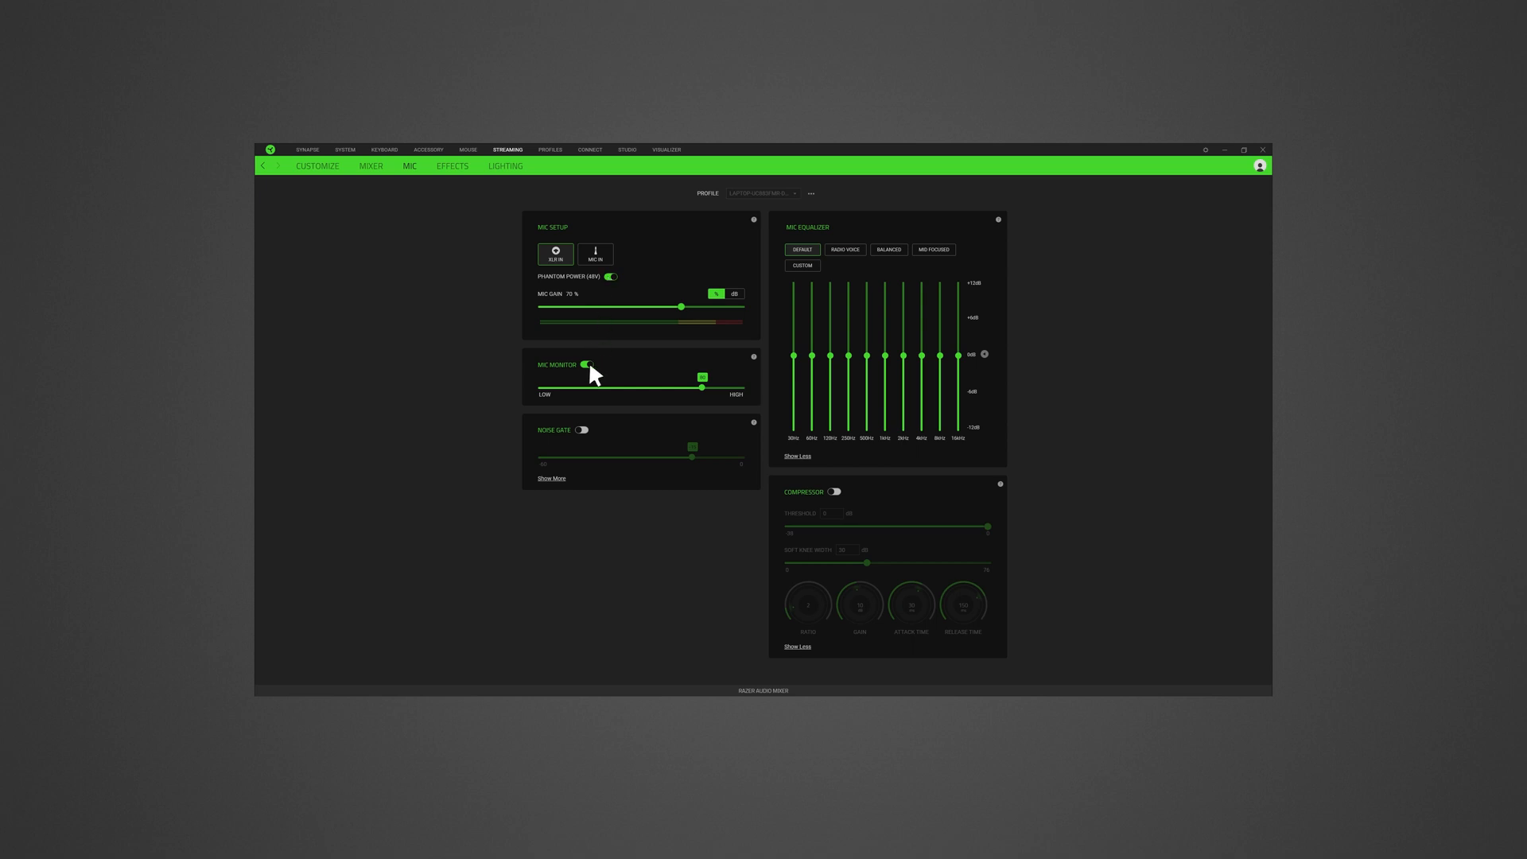
# Keep Mic Monitor on at the chosen level and enable the Noise Gate.
pyautogui.click(585, 364)
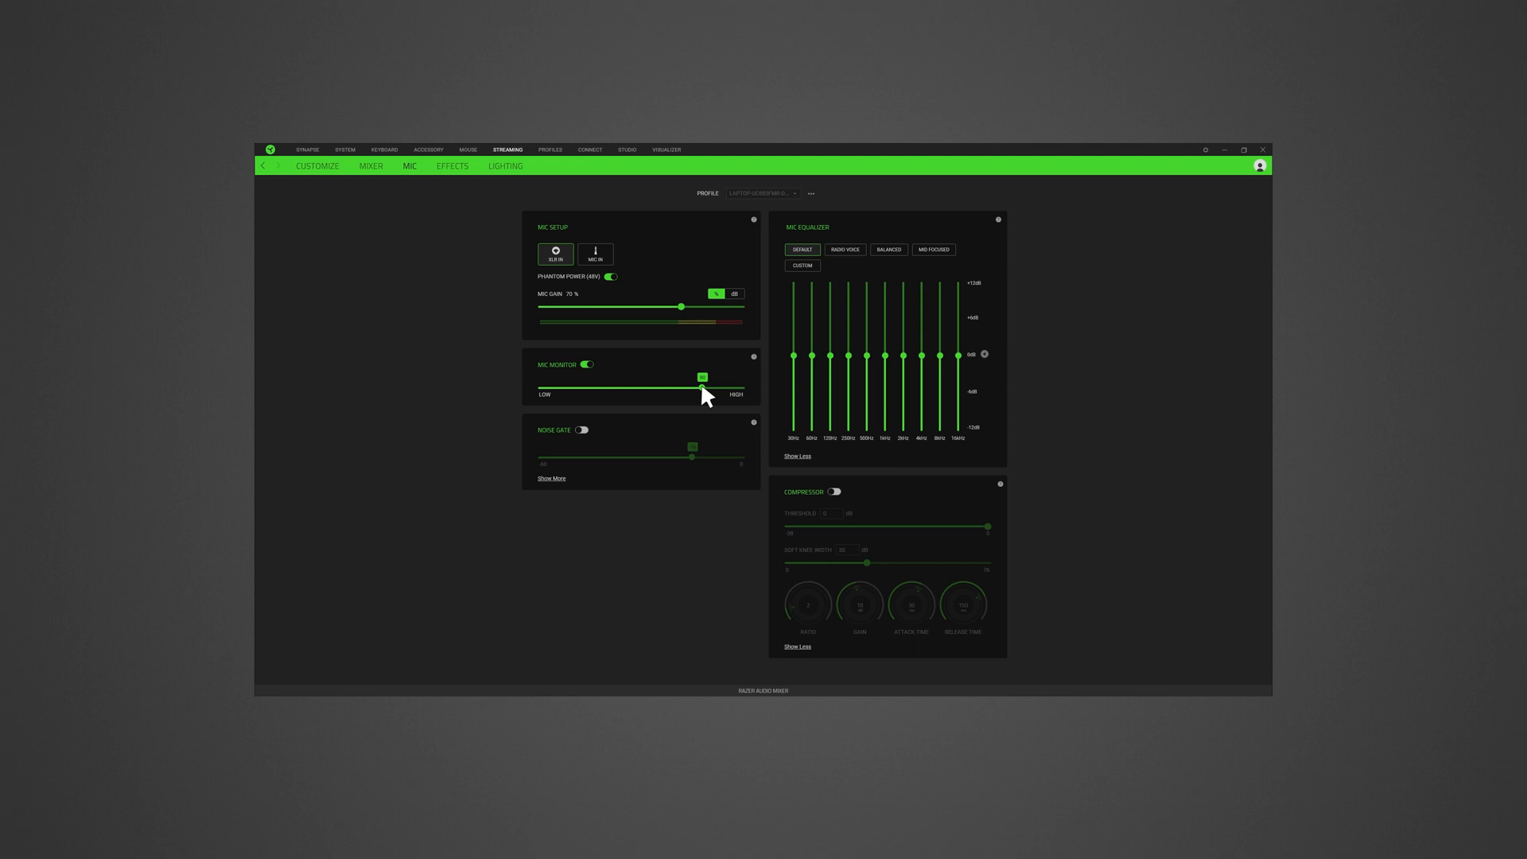
pyautogui.click(584, 431)
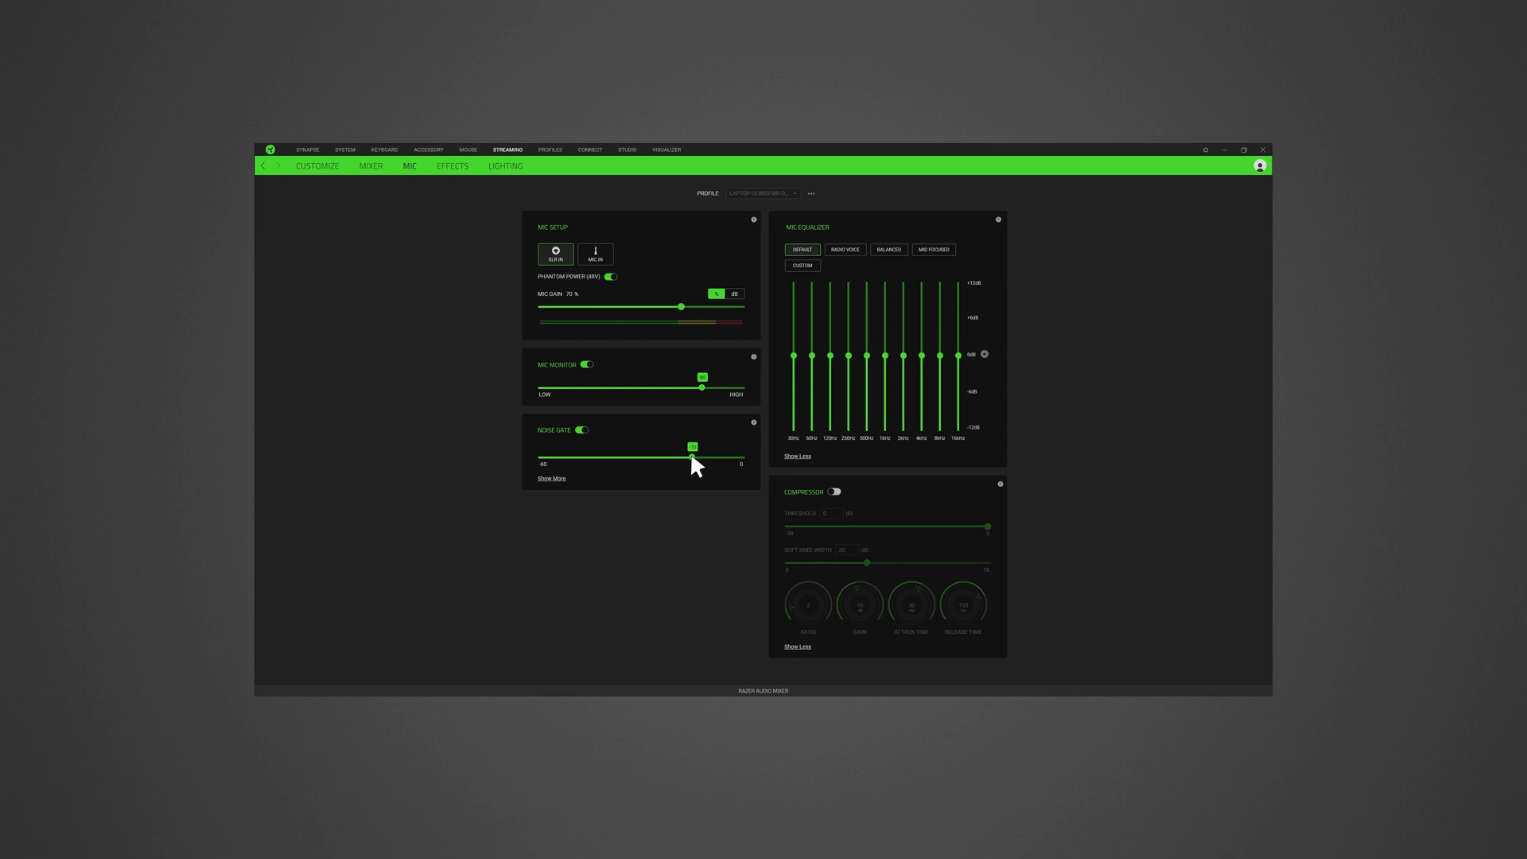
pyautogui.moveTo(689, 467)
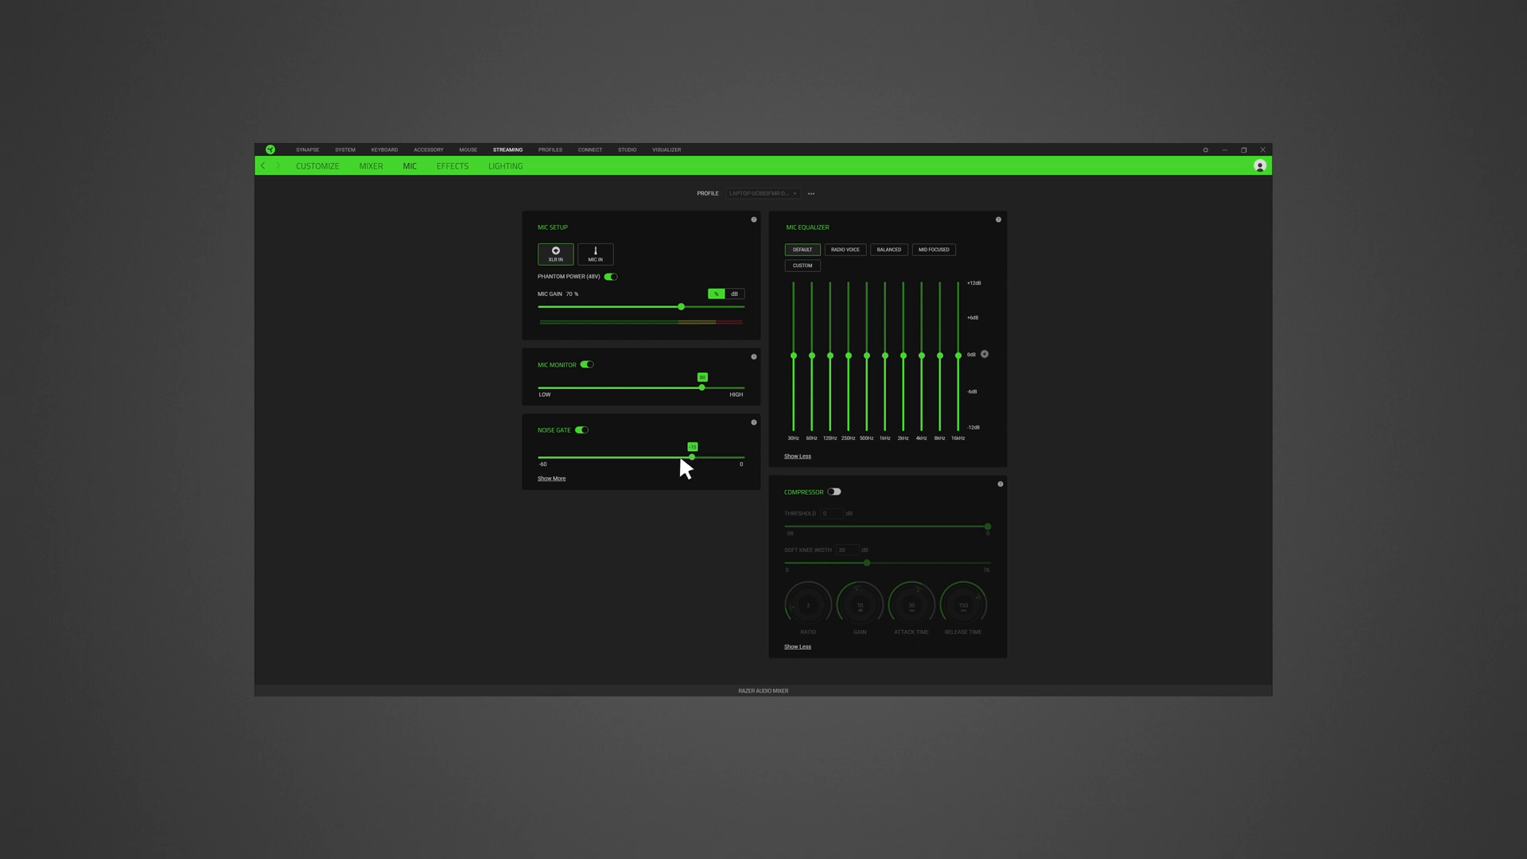
# Expand Noise Gate to show threshold, reduction, attack and release settings.
pyautogui.click(550, 478)
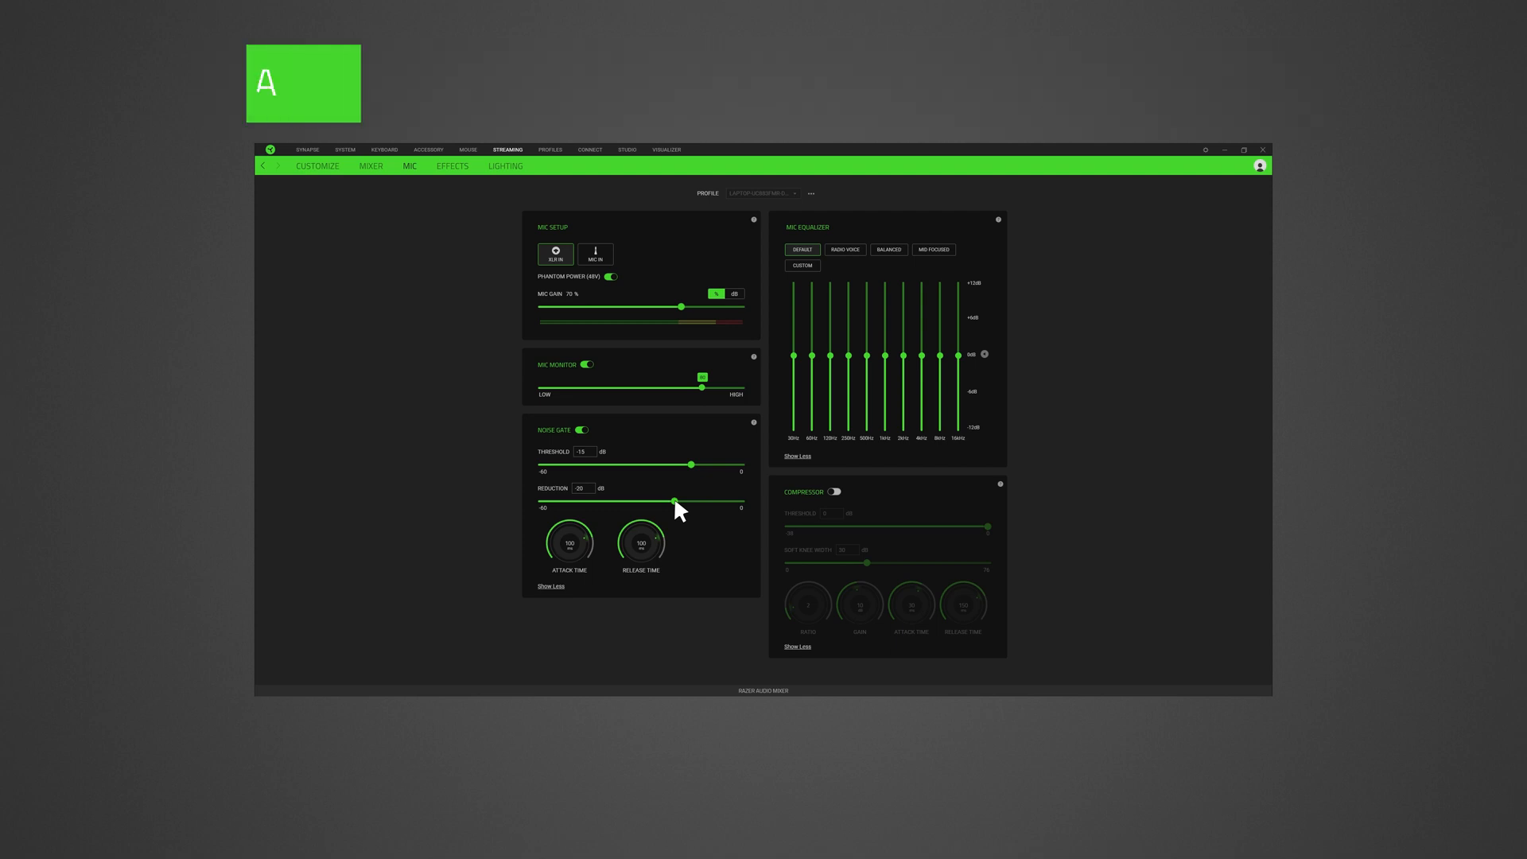
pyautogui.moveTo(587, 545)
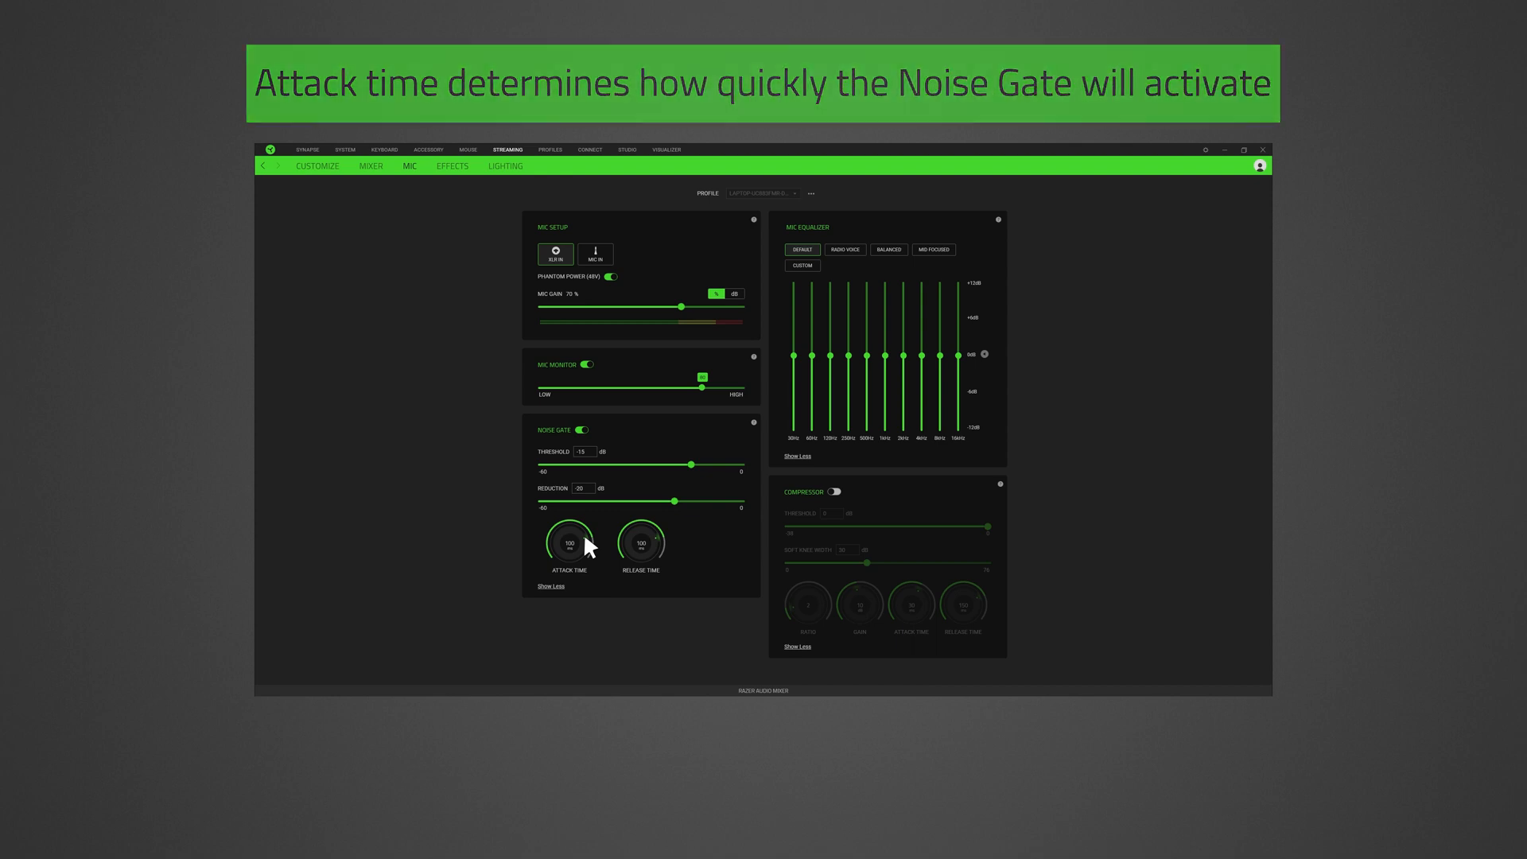
pyautogui.moveTo(657, 545)
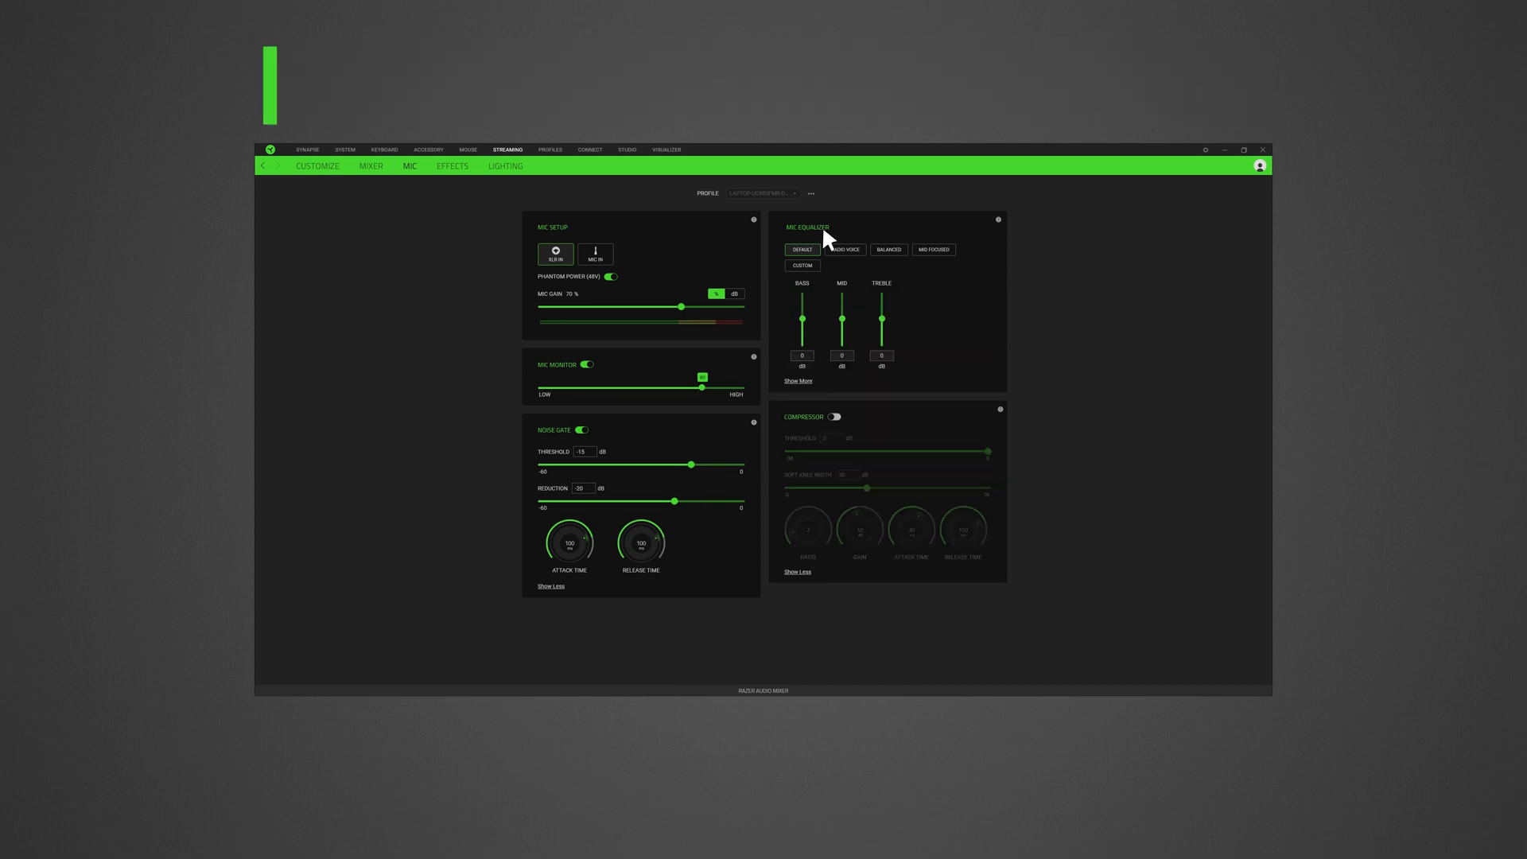
# Try Radio Voice, Balanced and Mid Focused presets, then settle on a flat Custom ten-band curve.
pyautogui.click(845, 250)
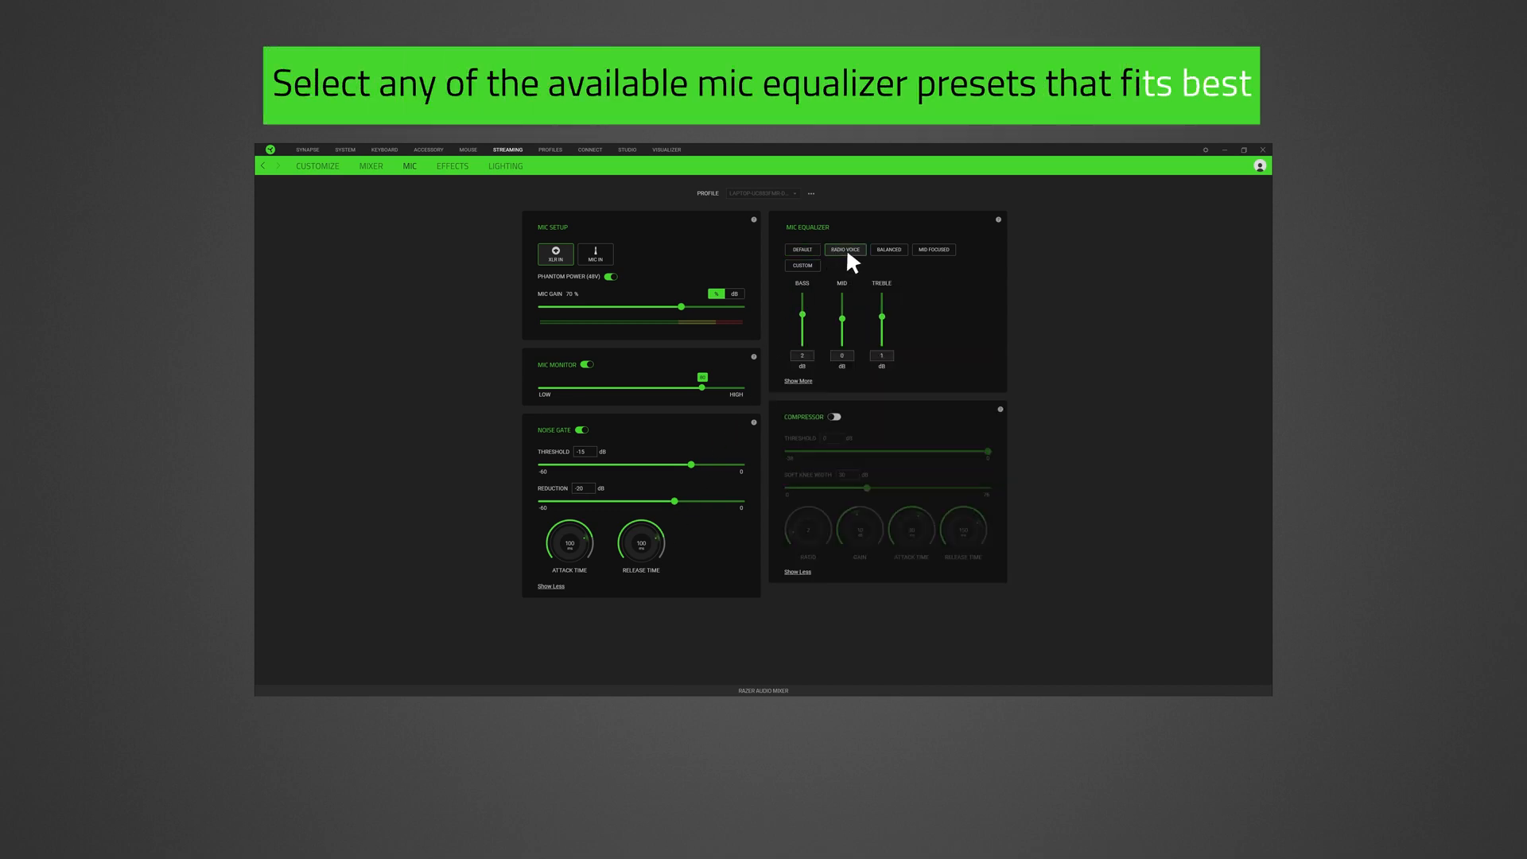
pyautogui.click(887, 250)
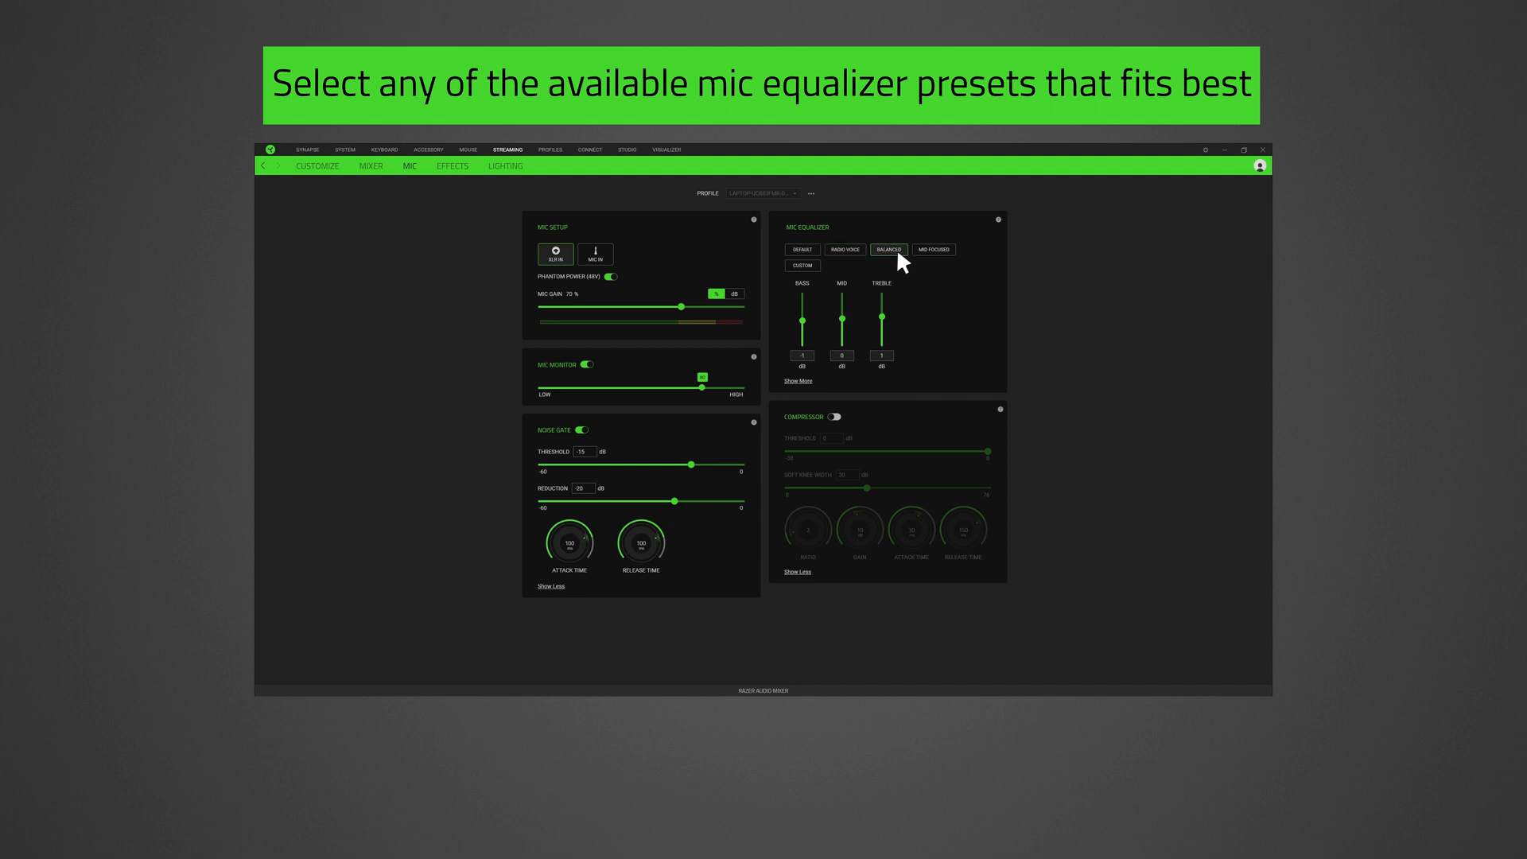
pyautogui.click(932, 250)
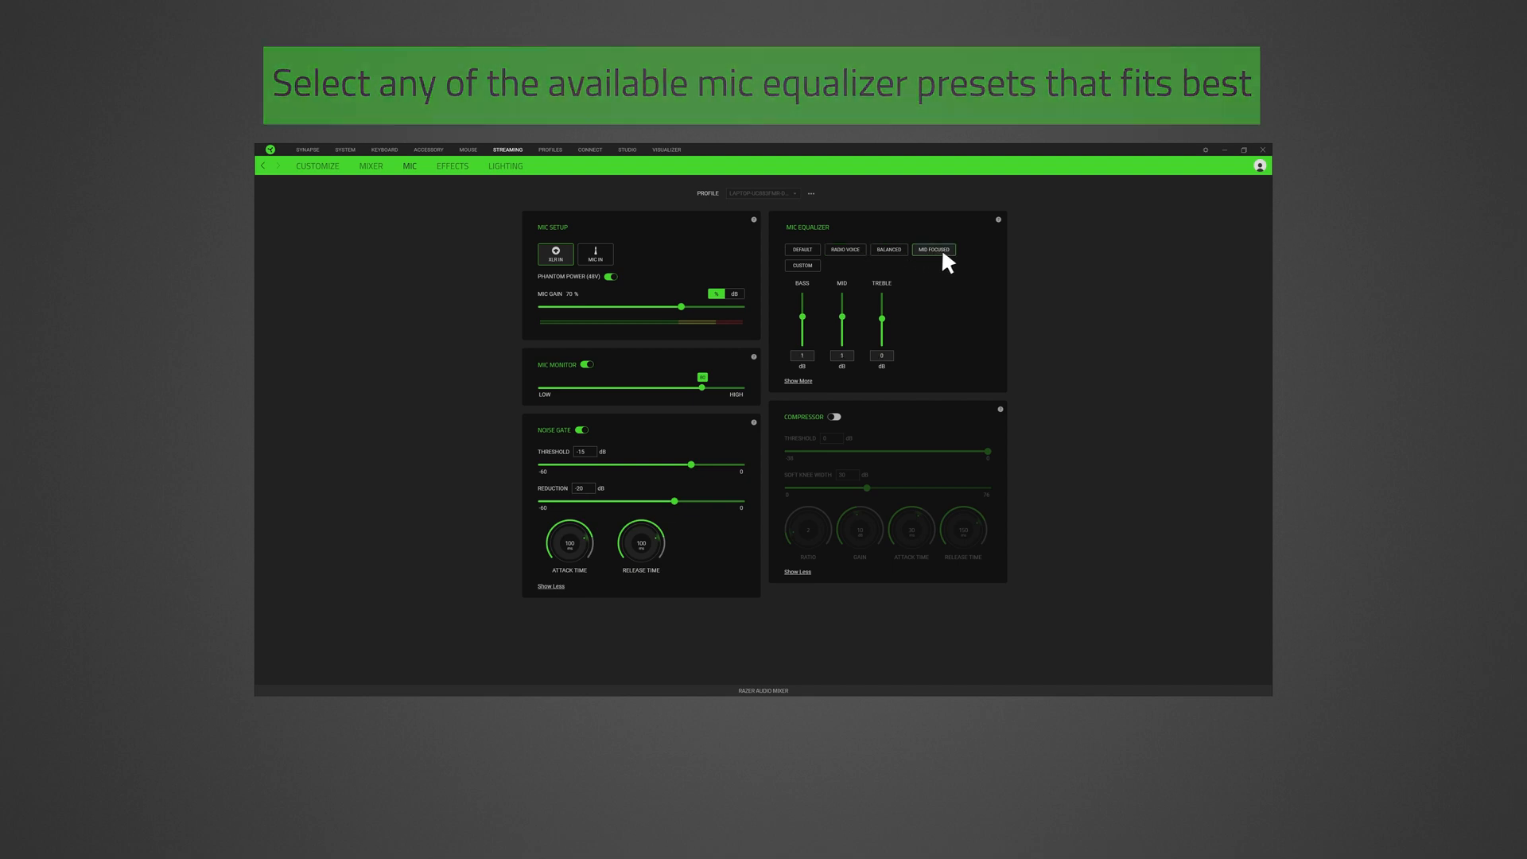
pyautogui.click(801, 266)
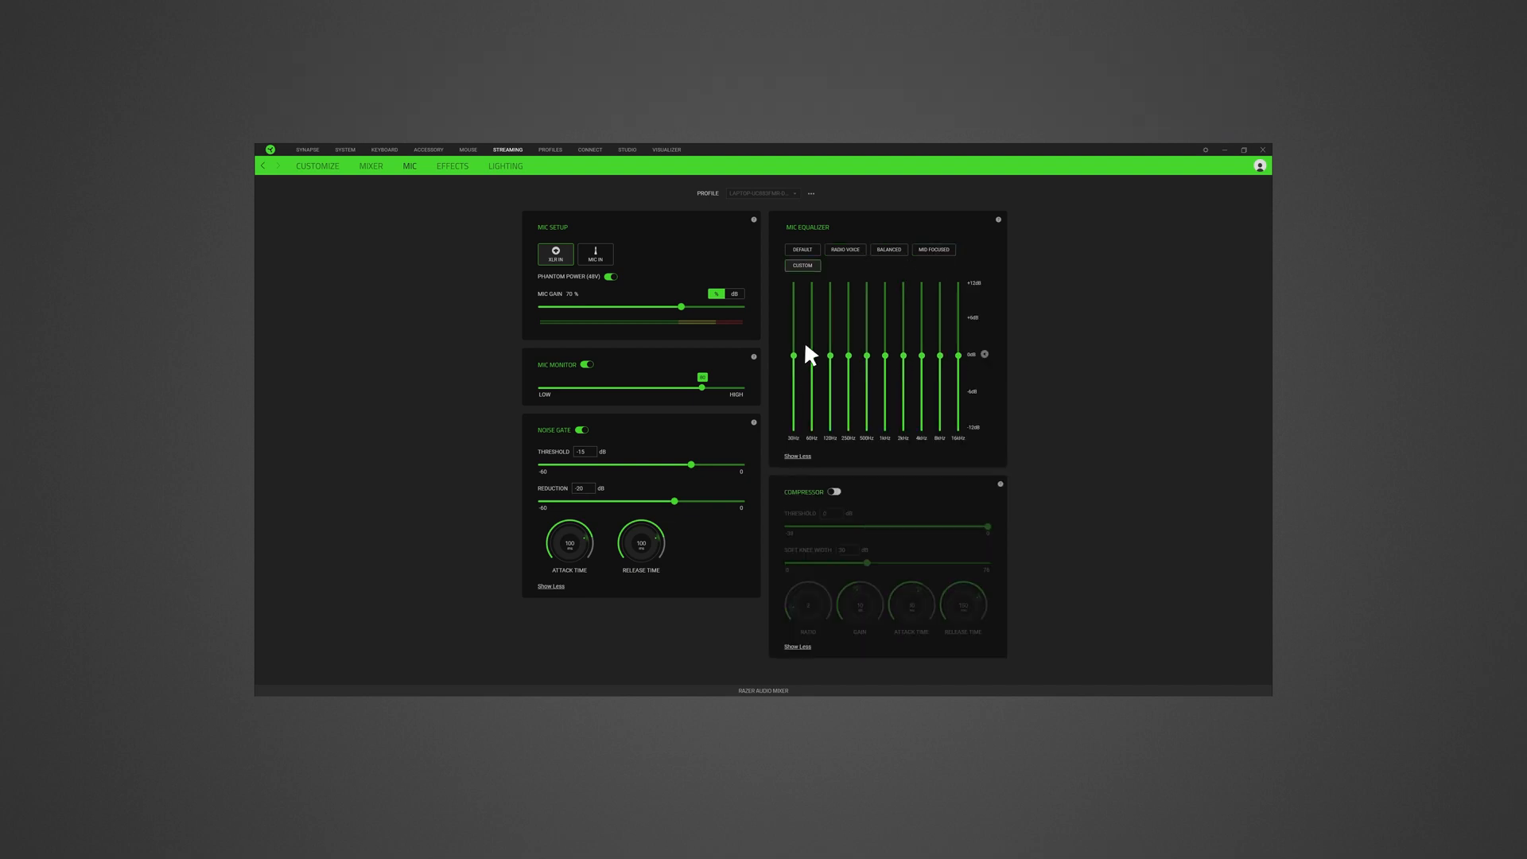
pyautogui.click(843, 249)
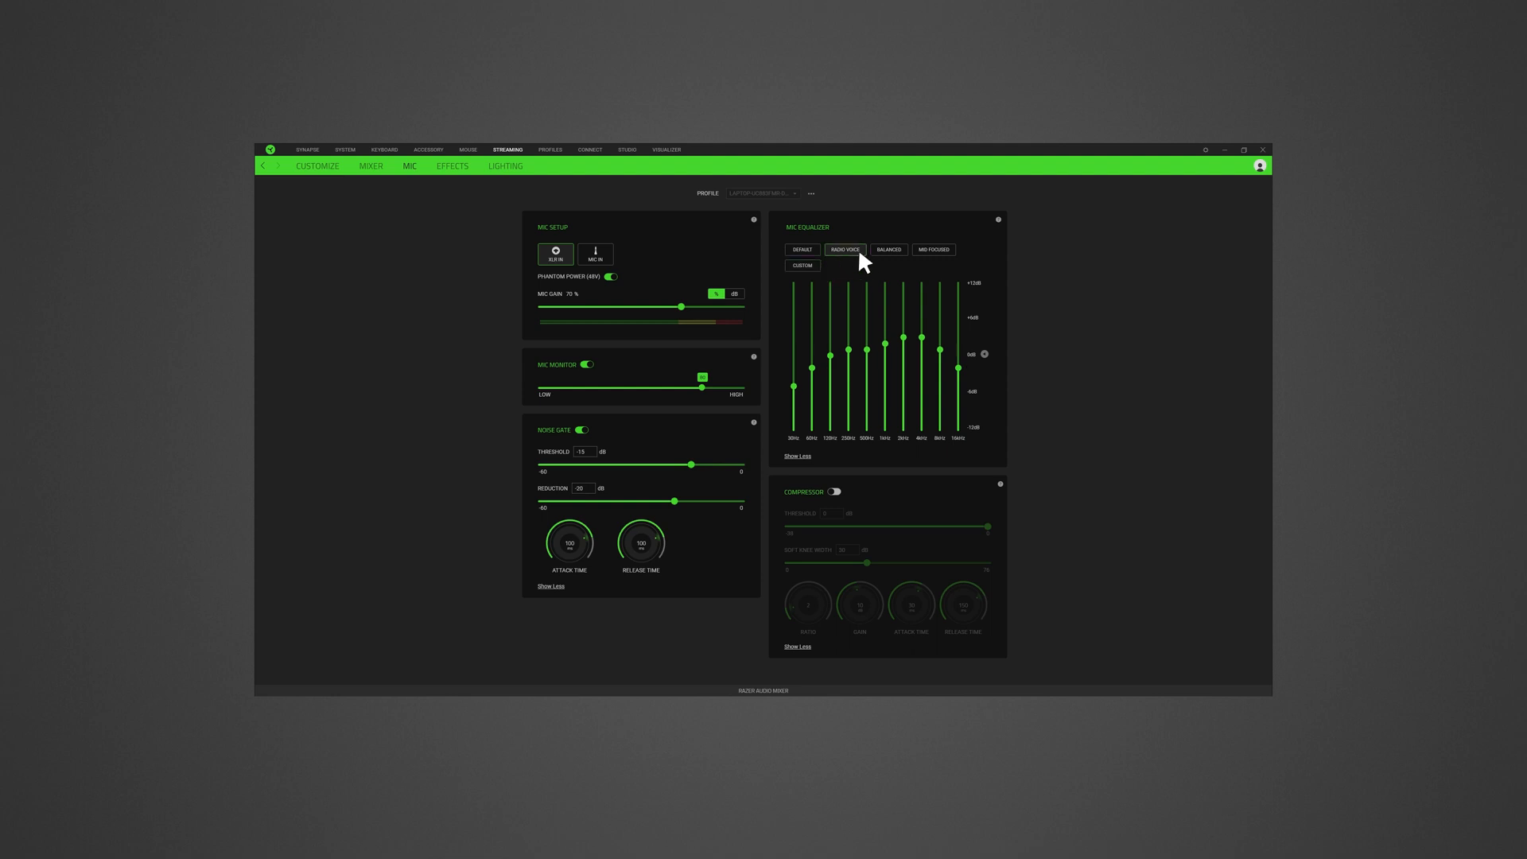
pyautogui.click(933, 250)
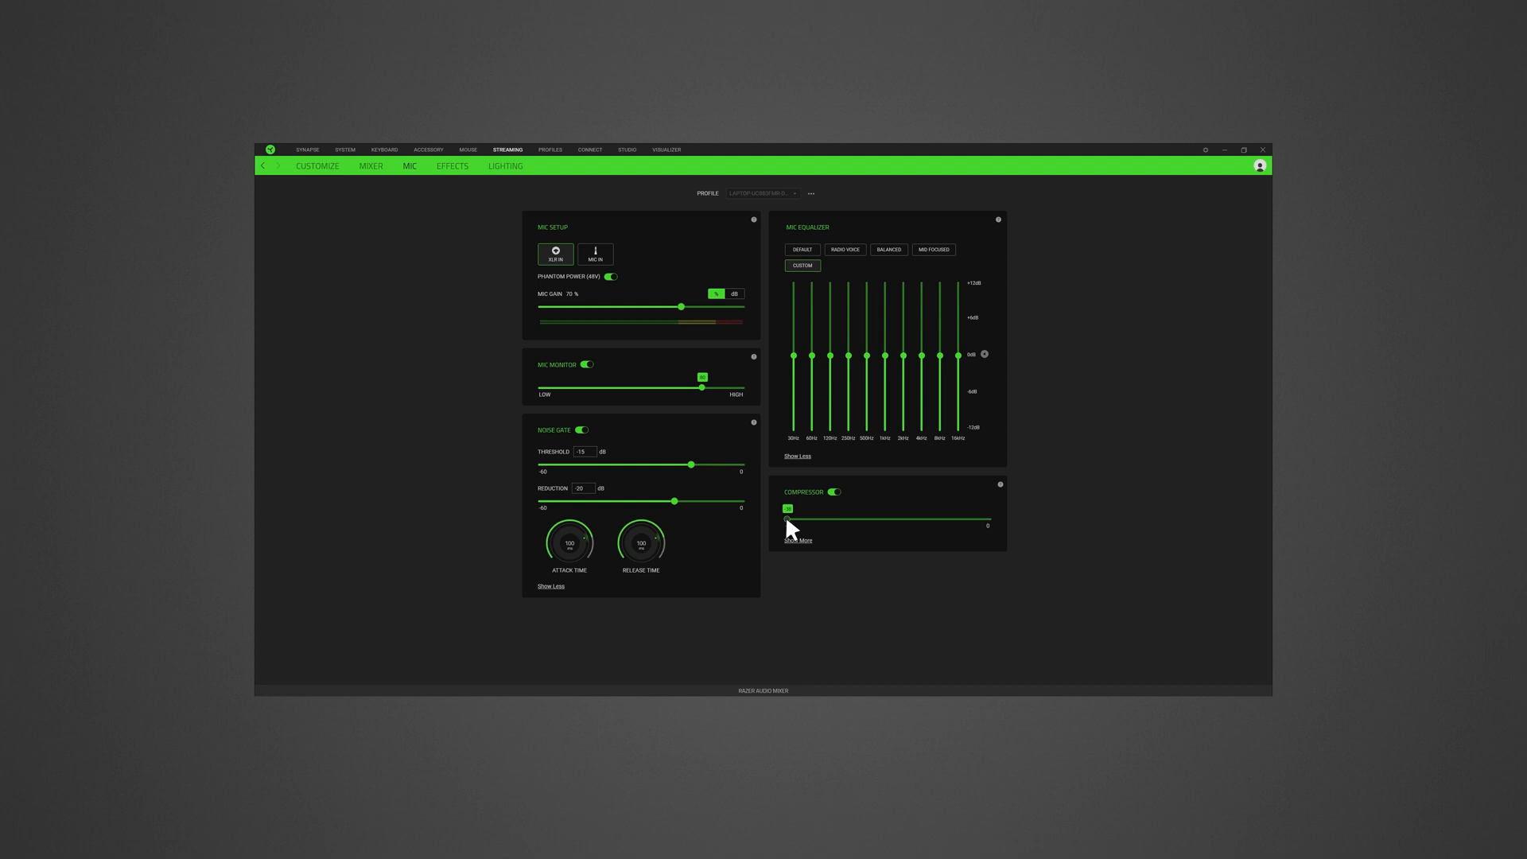
# Expand the Compressor to show threshold, soft knee, ratio, gain, attack and release.
pyautogui.click(797, 541)
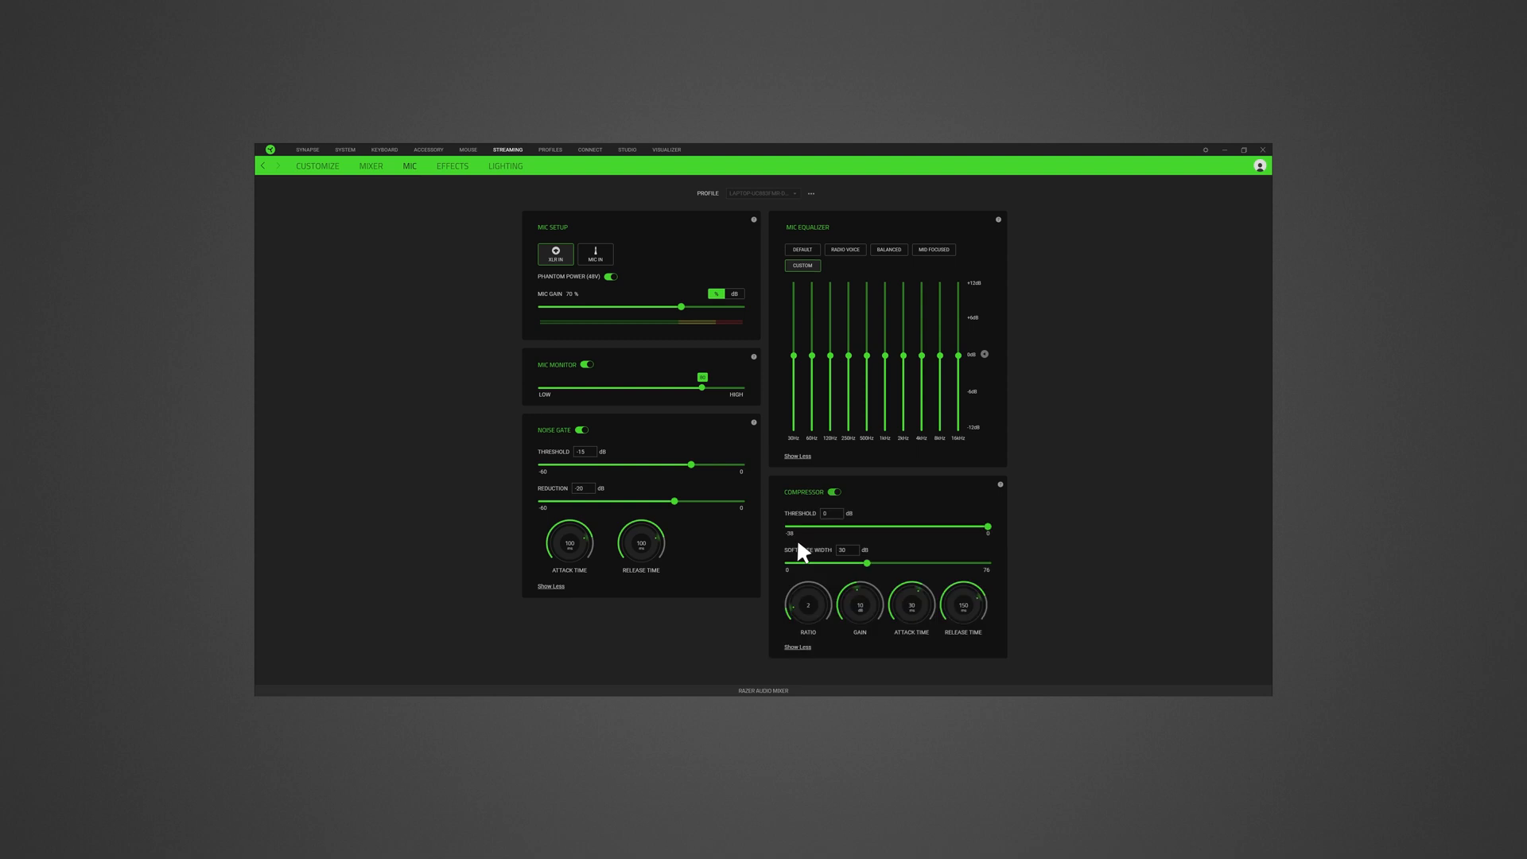
pyautogui.moveTo(1041, 582)
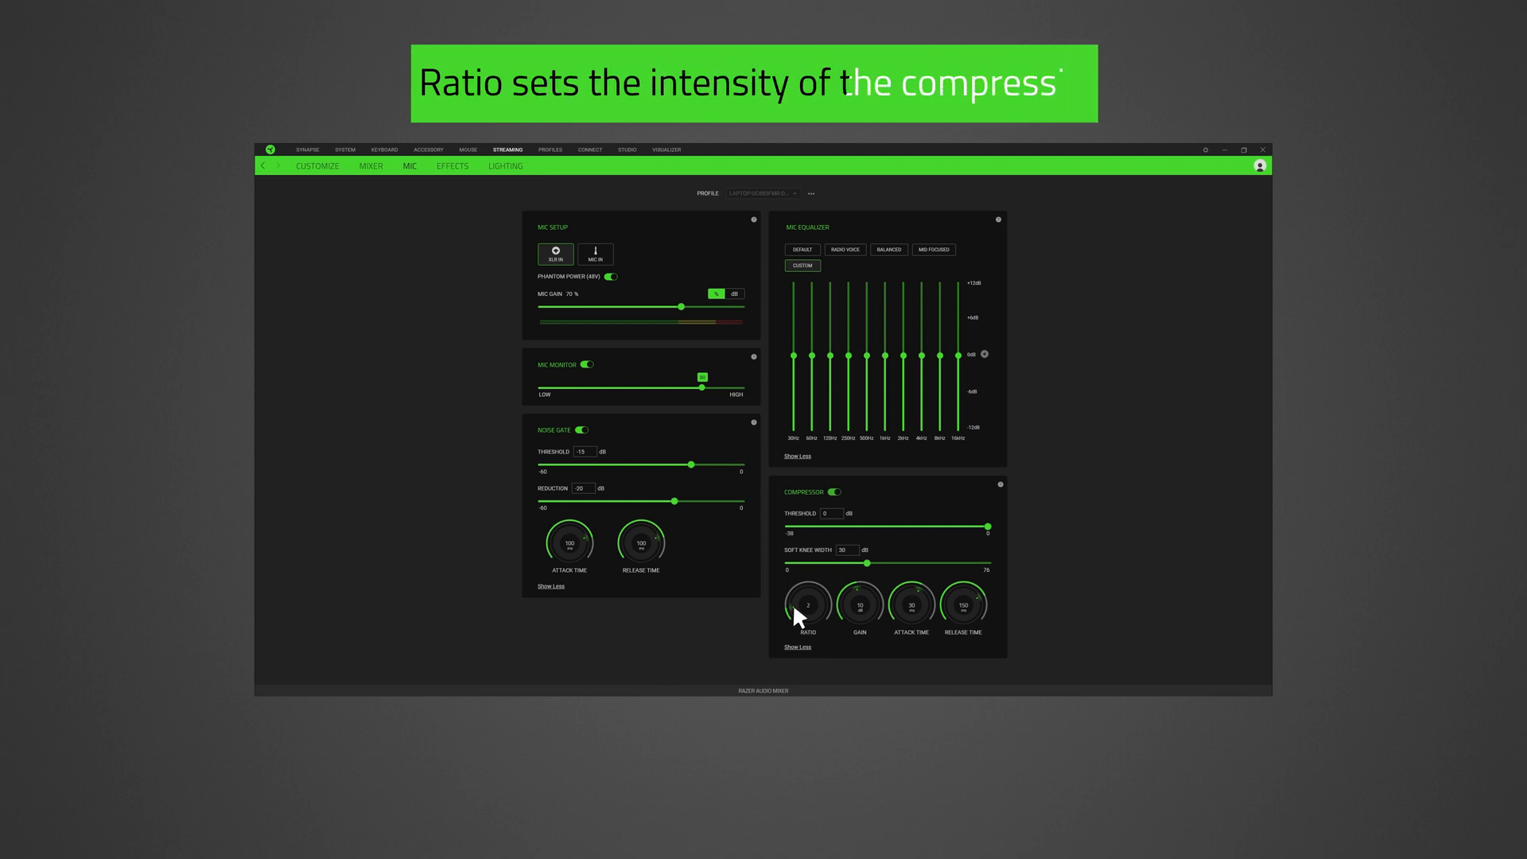
pyautogui.moveTo(852, 601)
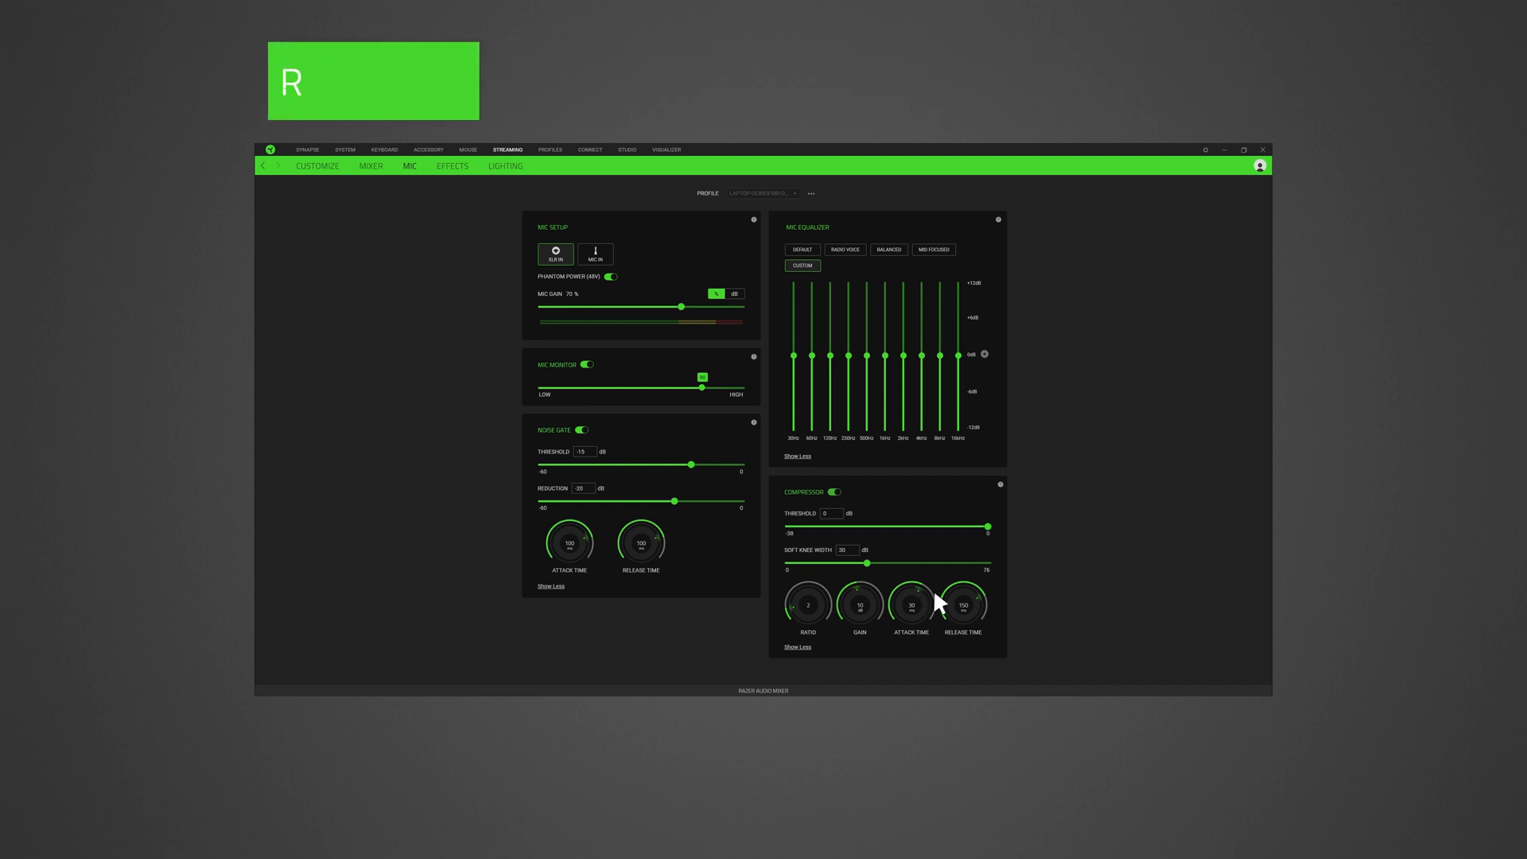
pyautogui.moveTo(964, 605)
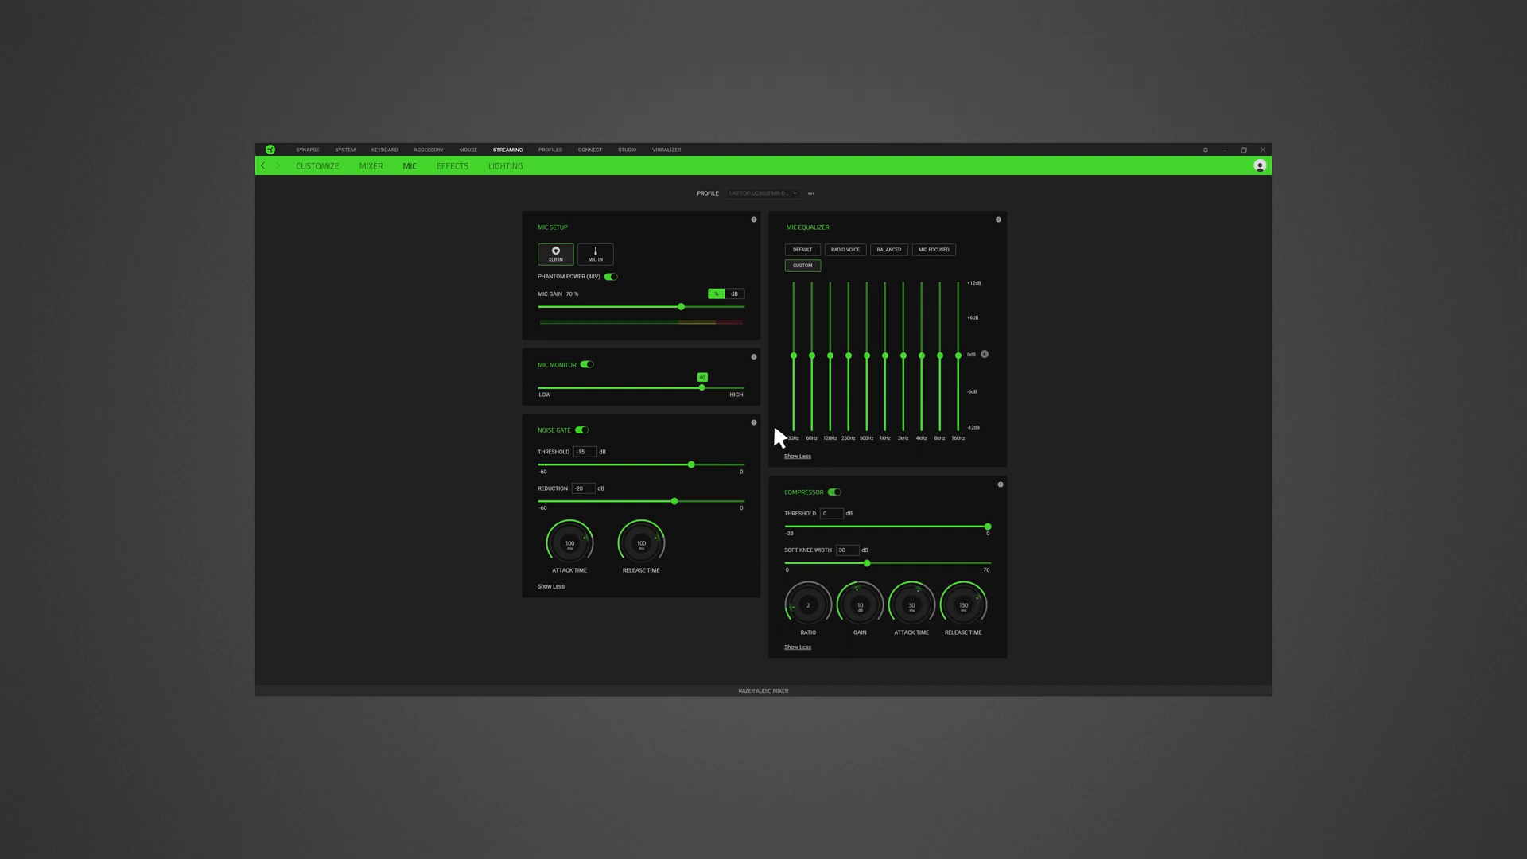
# Review the Effects sub-tab's voice changer and echo, then show the Lighting settings.
pyautogui.click(451, 166)
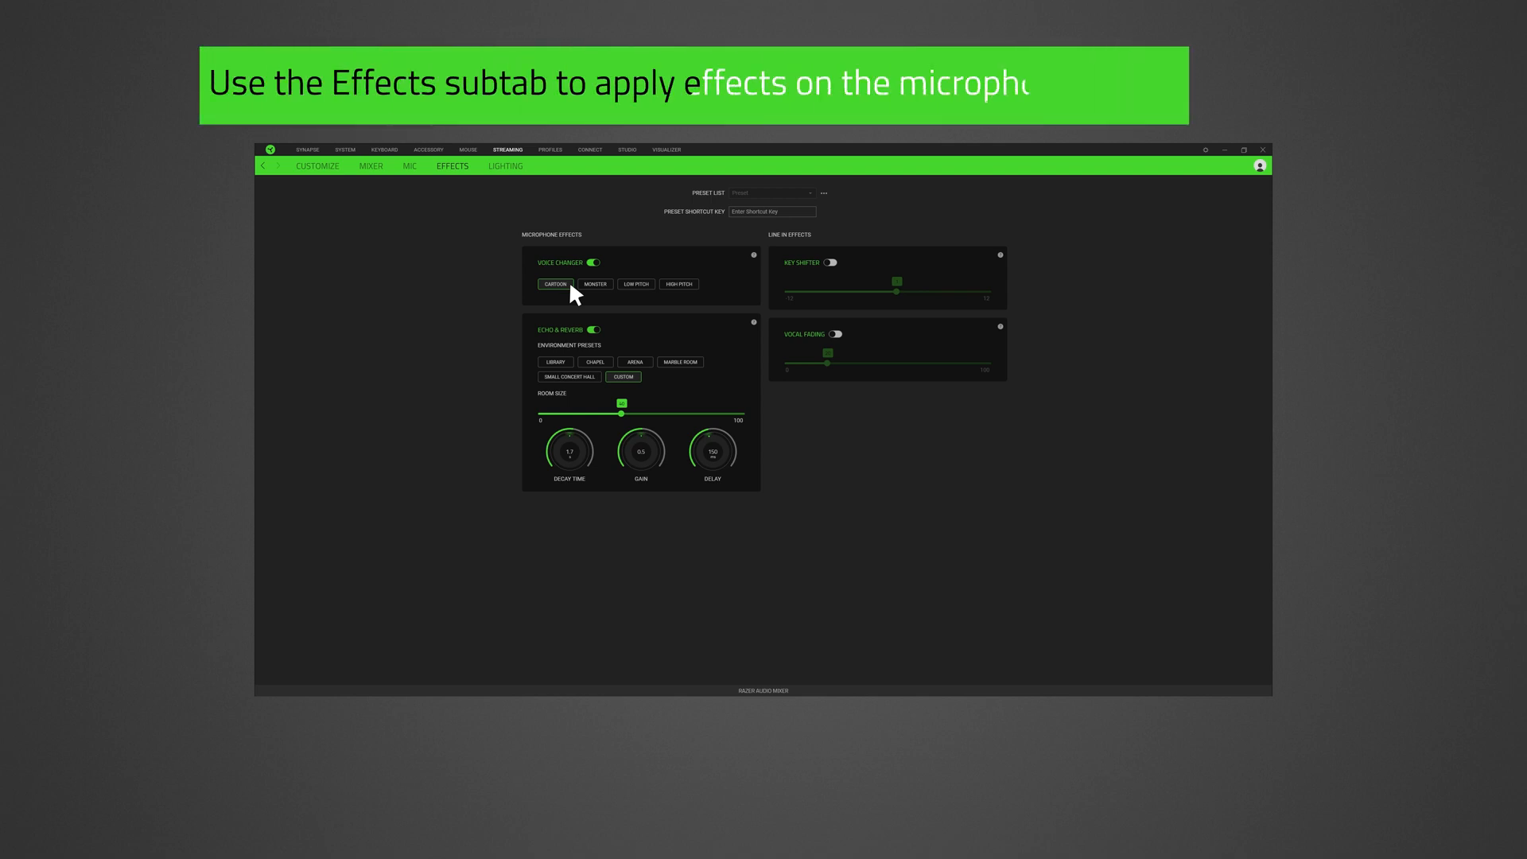
pyautogui.moveTo(840, 272)
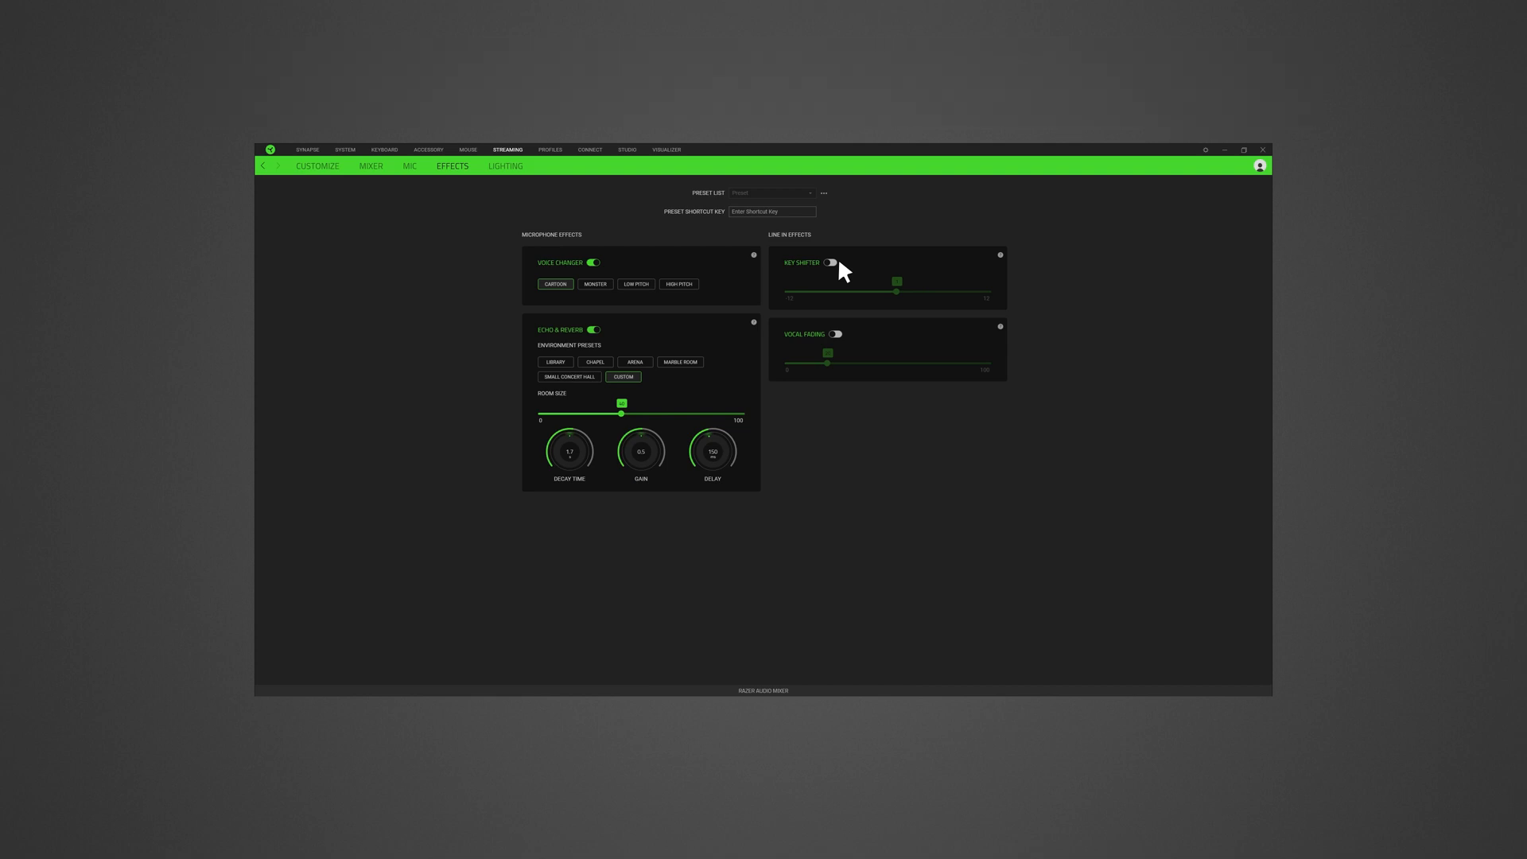
pyautogui.moveTo(527, 175)
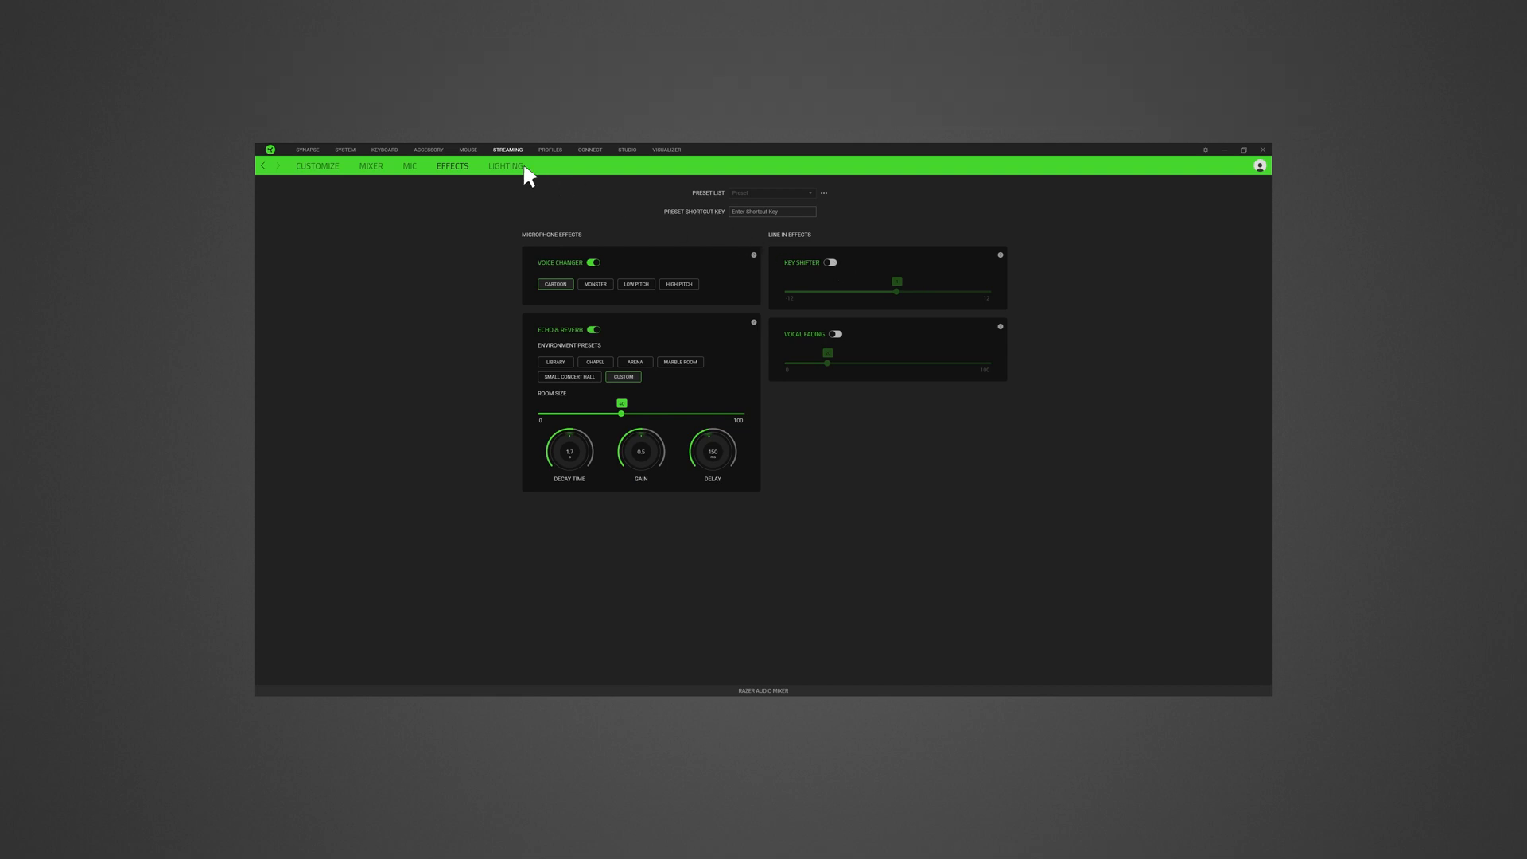
pyautogui.click(504, 165)
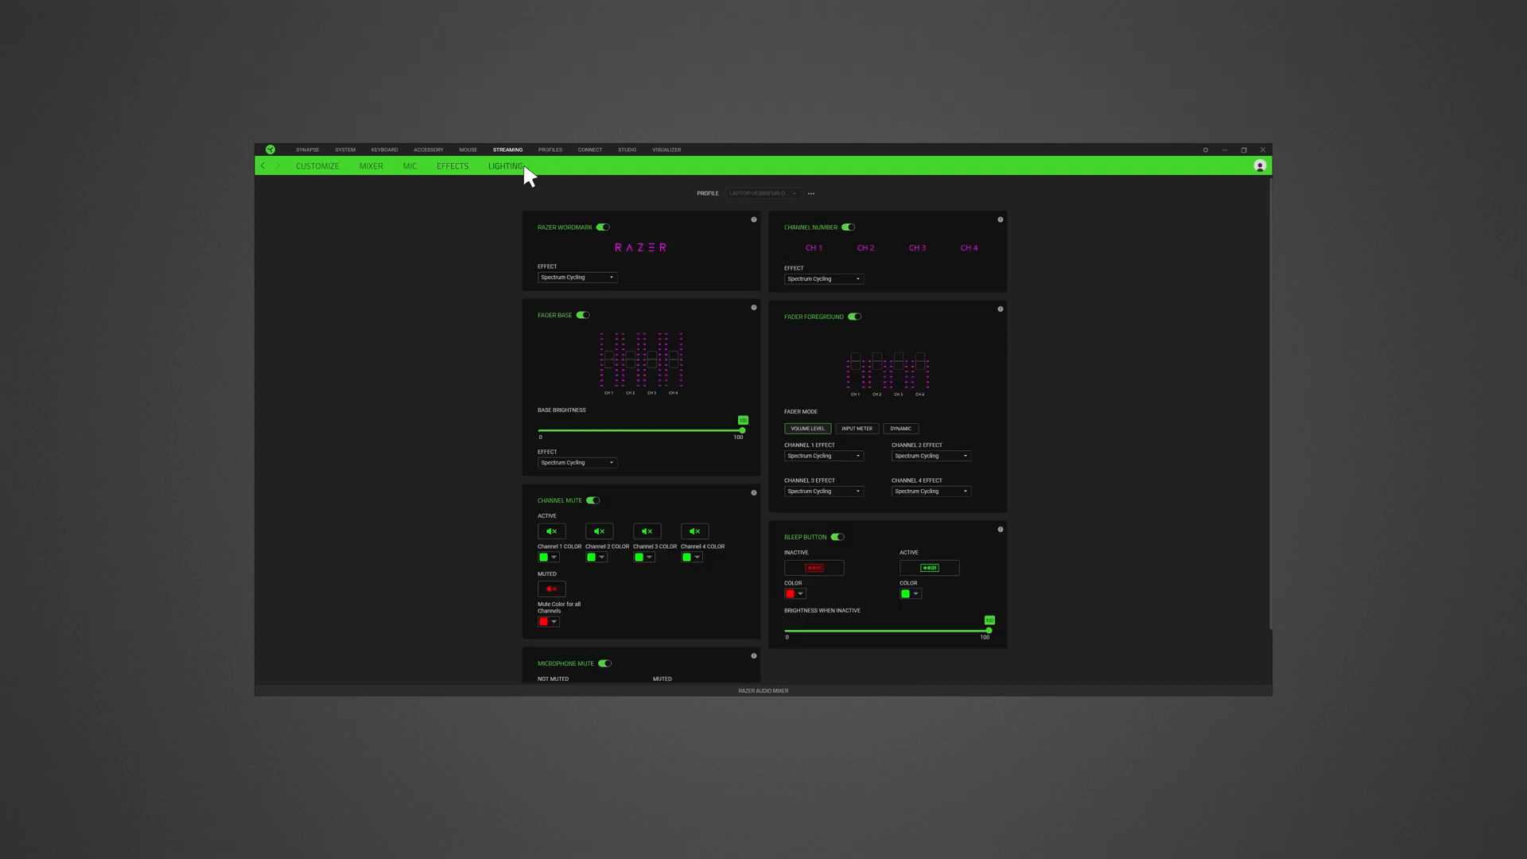